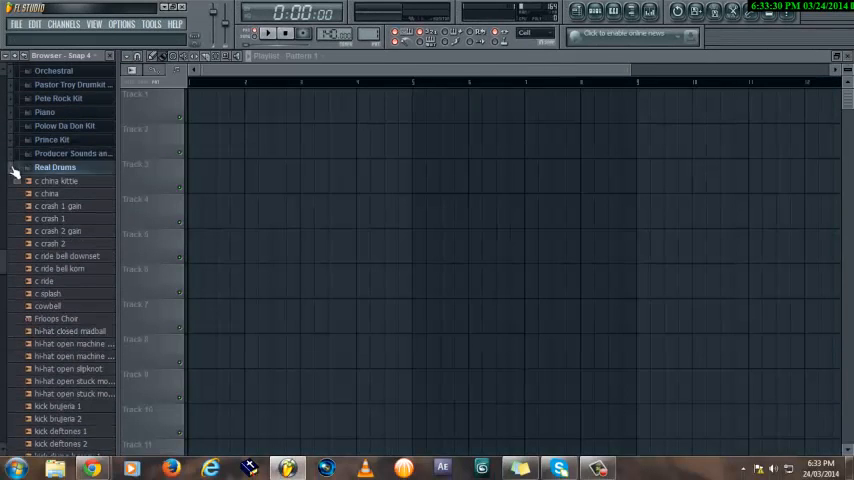
- Show the Channel Rack with Pattern 1's single Sampler channel over the playlist
scroll("down", 3)
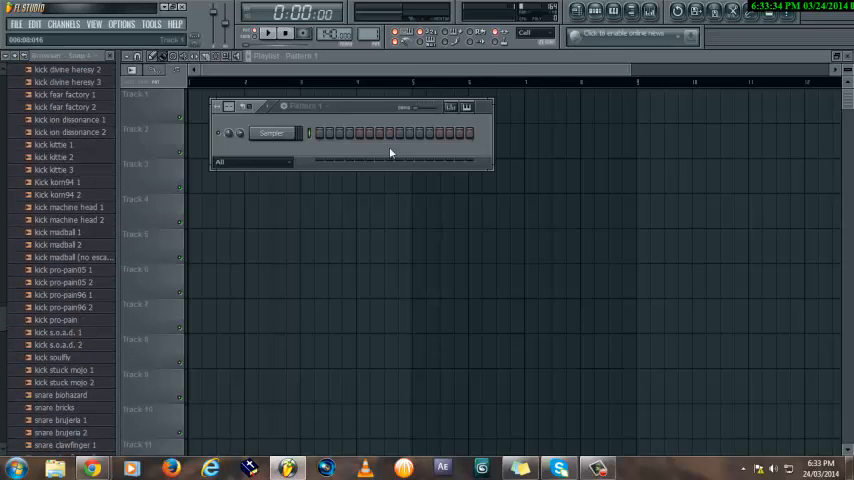
right_click(272, 132)
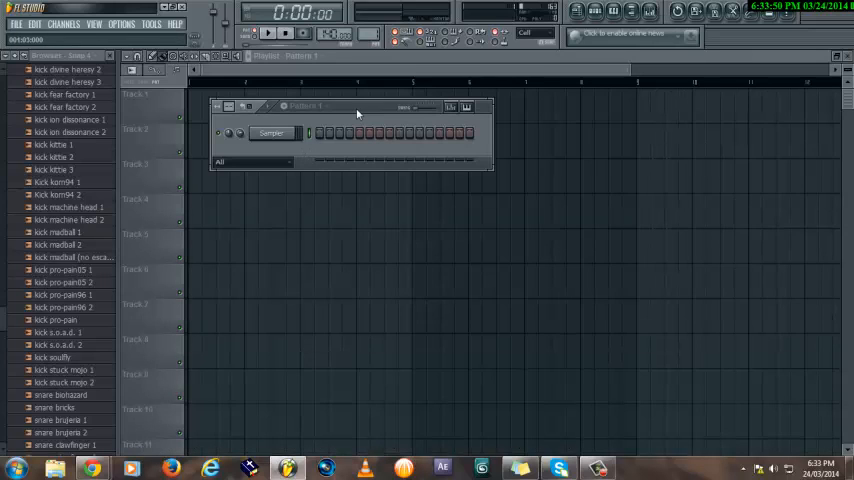
mouse_move(320, 68)
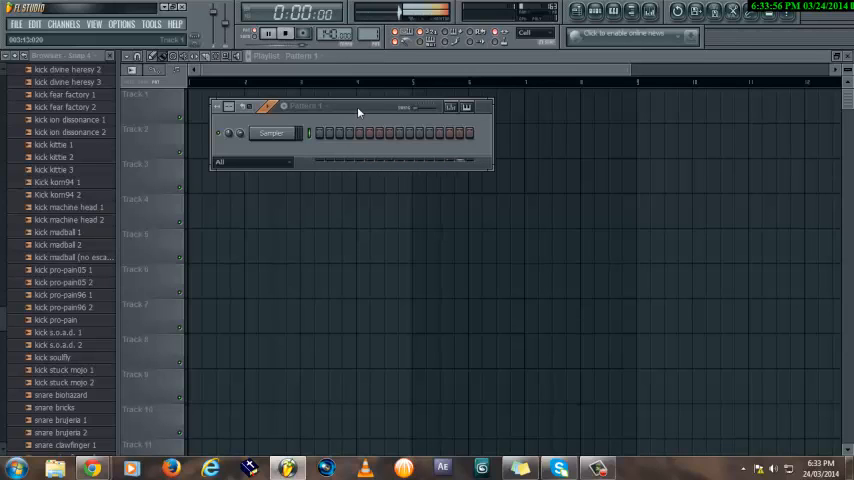
- Swap the Sampler channel for FL Keys via Replace, landing on the Grand Piano set
right_click(272, 132)
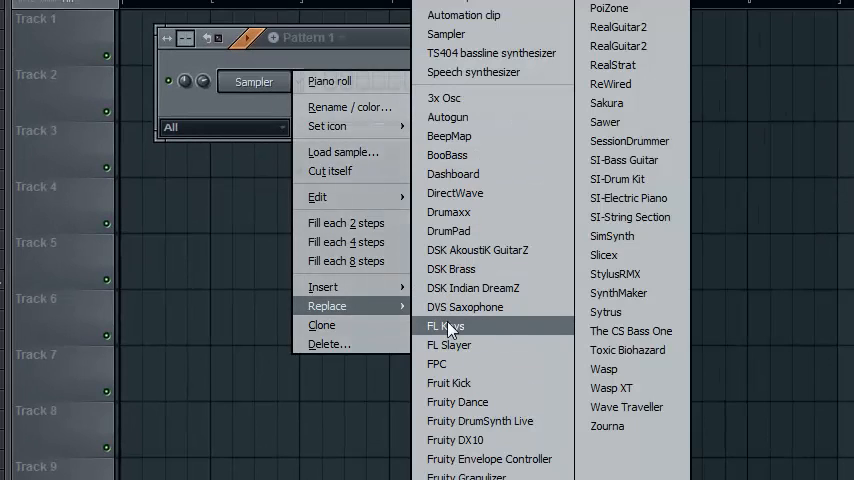
left_click(444, 326)
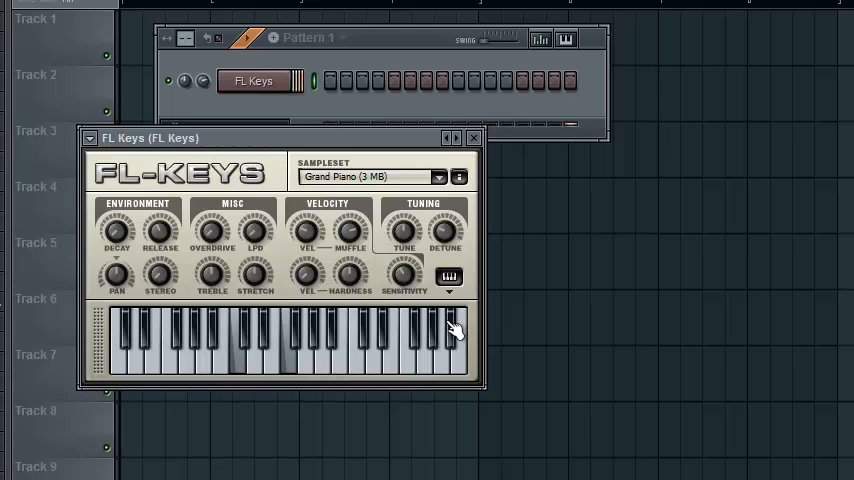
right_click(254, 80)
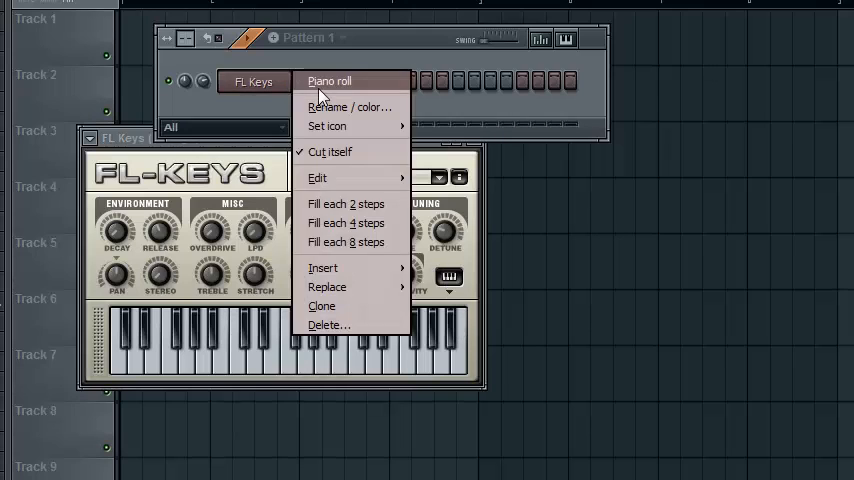
left_click(328, 80)
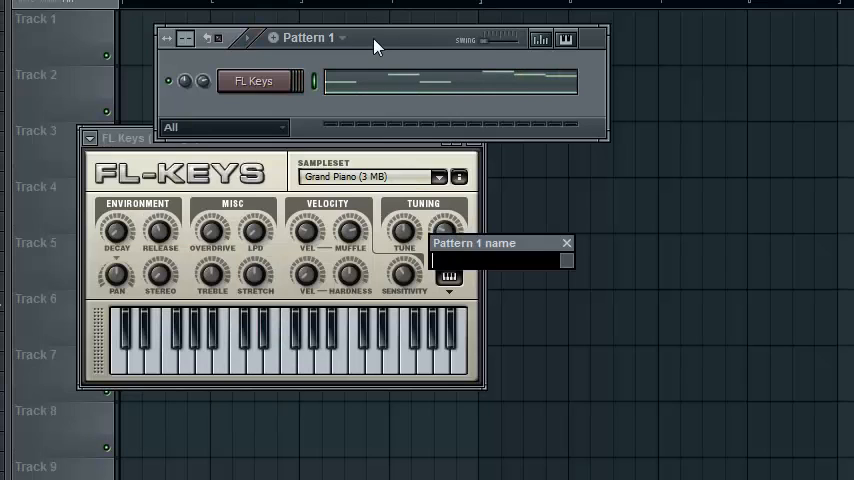
- Name the pattern 'Guitar lead' and replace FL Keys with the RealStrat guitar
type("Guitar lead")
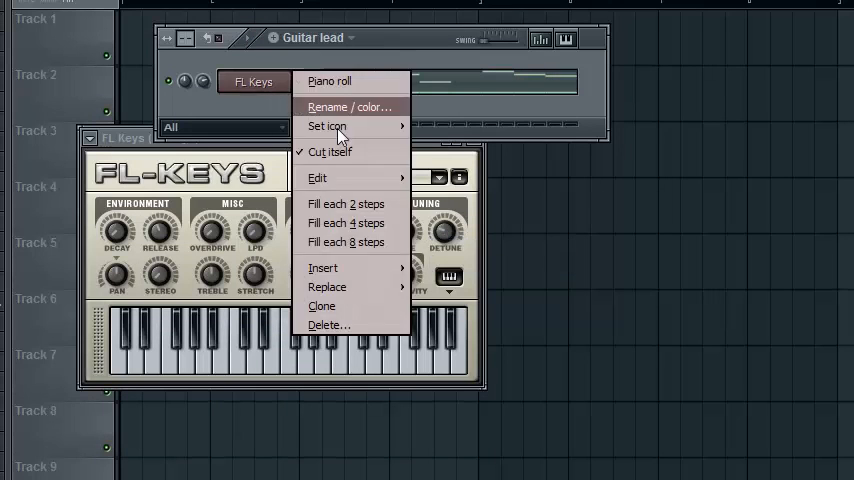
left_click(328, 288)
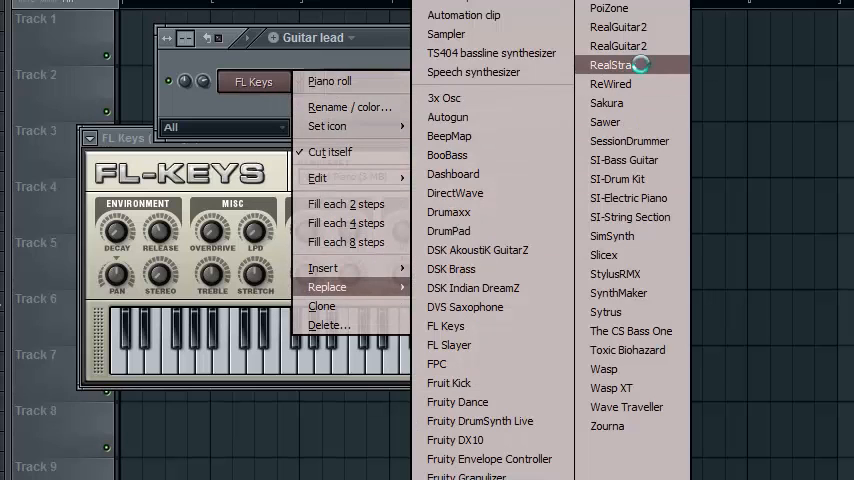
left_click(616, 64)
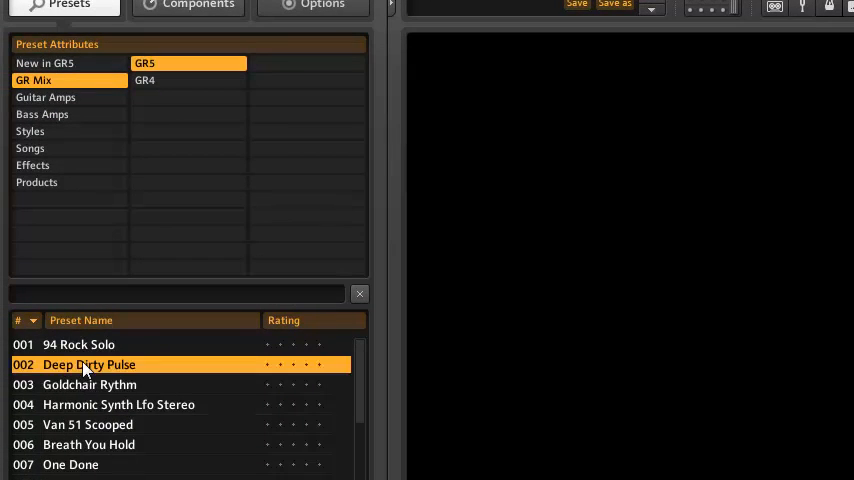
- Load the Deep Dirty Pulse preset from GR Mix into Guitar Rig 5 on the guitar track
left_click(78, 344)
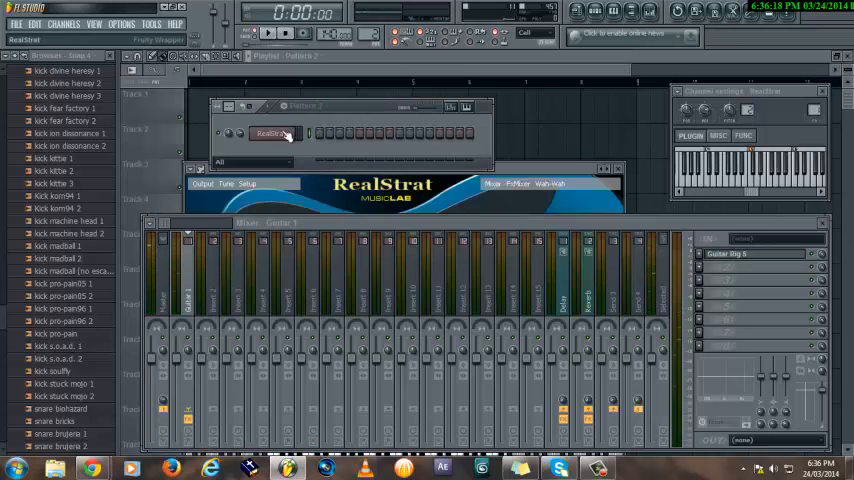
- Filter Guitar Rig presets to a lead category and load Riff Rocker on the second guitar
right_click(272, 132)
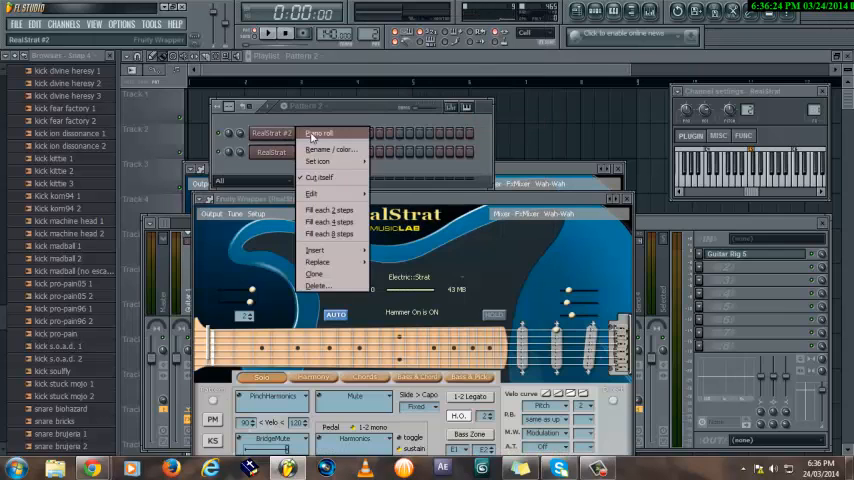
left_click(318, 132)
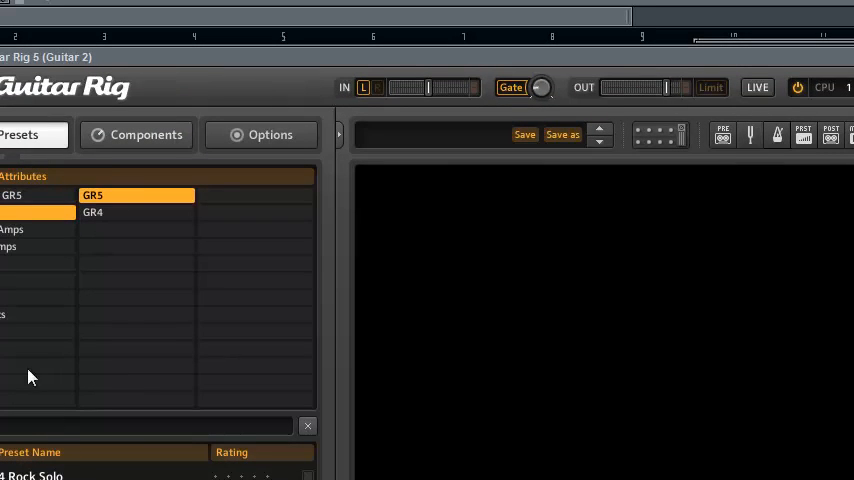
mouse_move(22, 232)
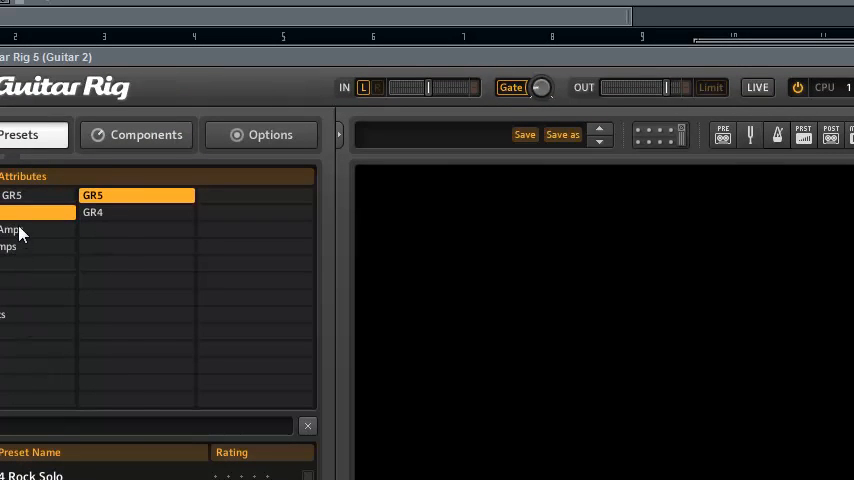
left_click(12, 228)
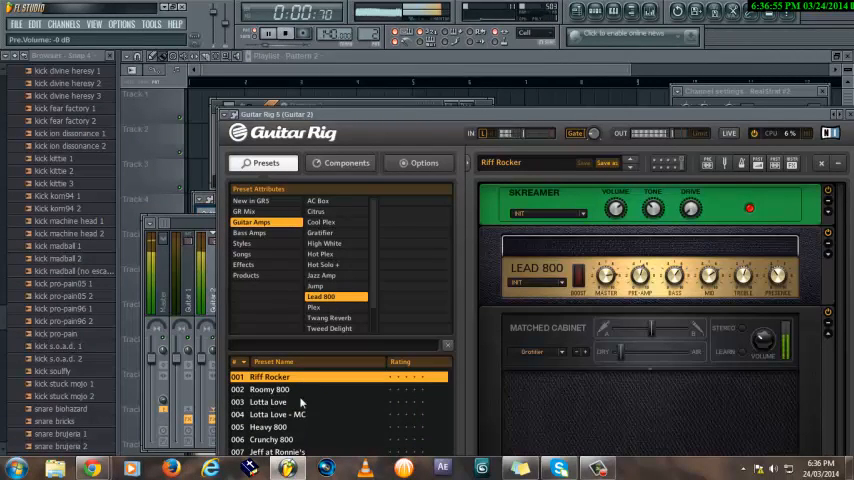
left_click(268, 388)
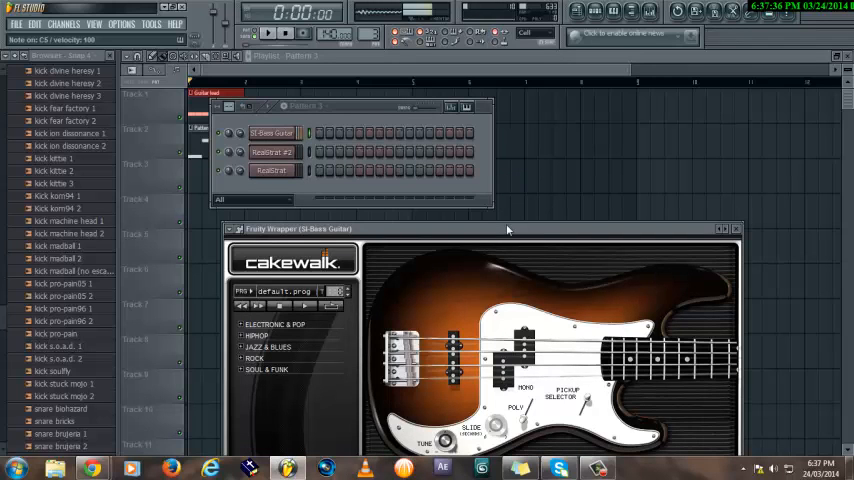
- Choose a bass sound in the Cakewalk SI-Bass Guitar panel
left_click(736, 228)
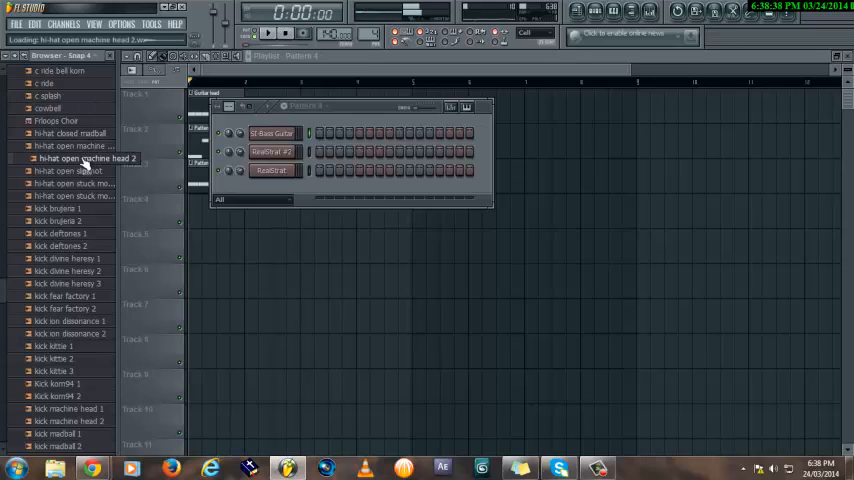
- Preview and add open hi-hat, kick and snare samples from the Browser as drum channels
left_click(72, 172)
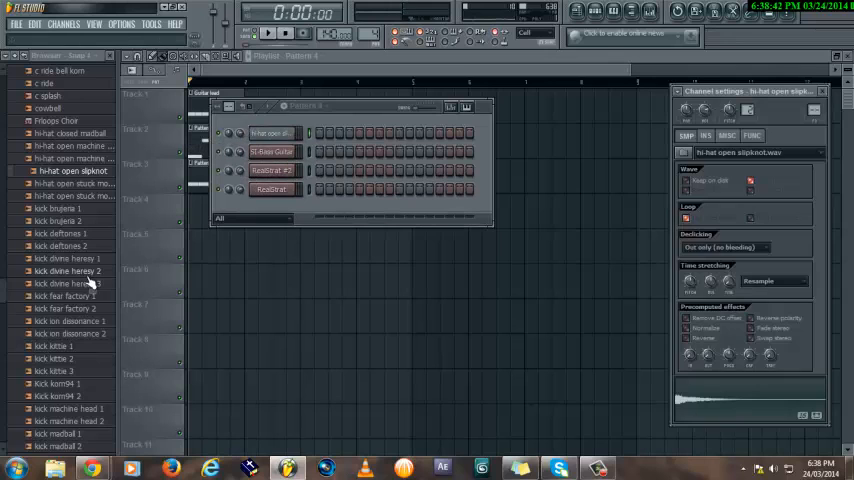
scroll("down", 3)
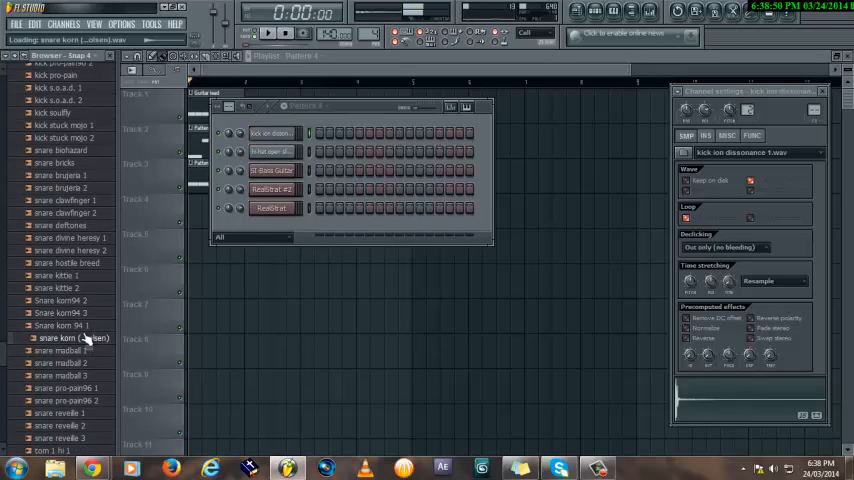
left_click(64, 300)
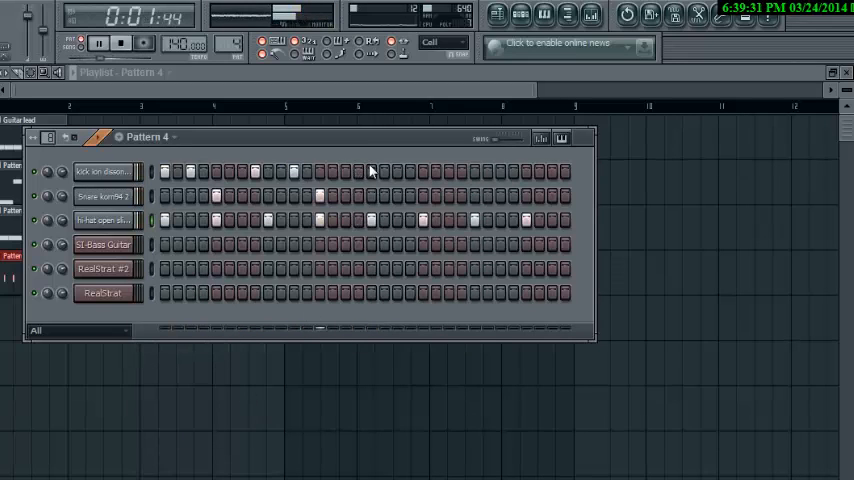
- Add drum step hits in Pattern 4, play the beat back and adjust the open hi-hat channel
left_click(120, 42)
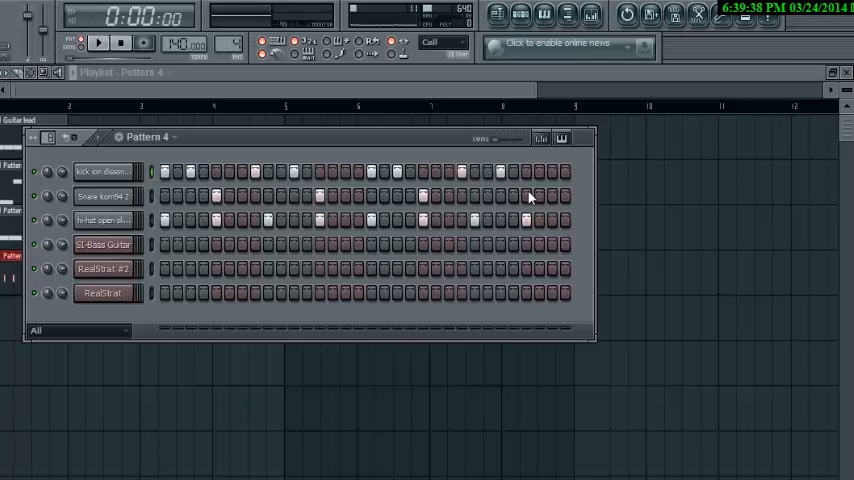
left_click(98, 42)
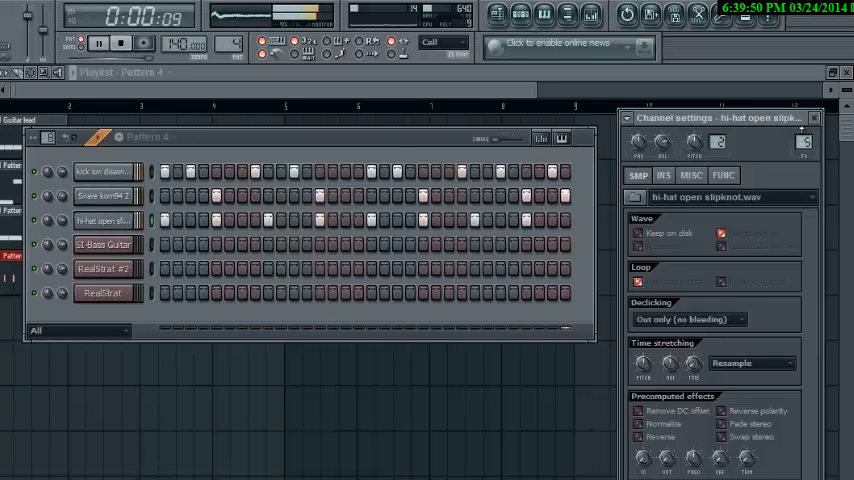
left_click(104, 196)
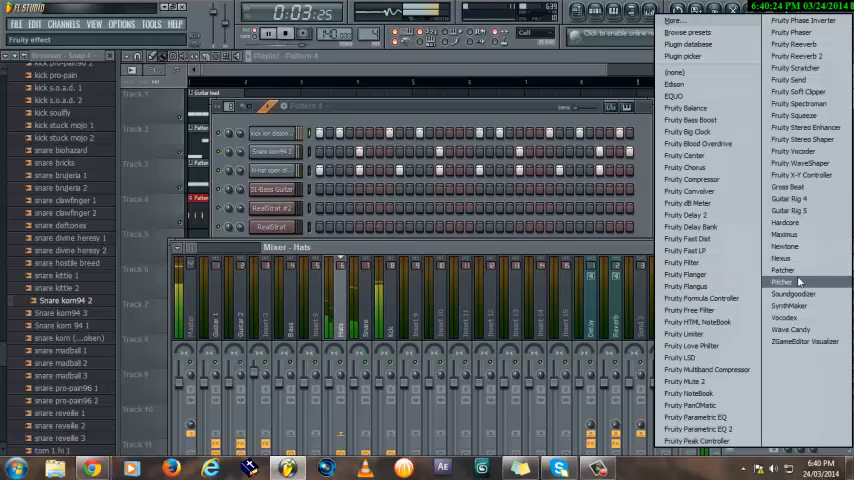
- Load Soundgoodizer into an empty mixer effect slot and show its controls
left_click(792, 294)
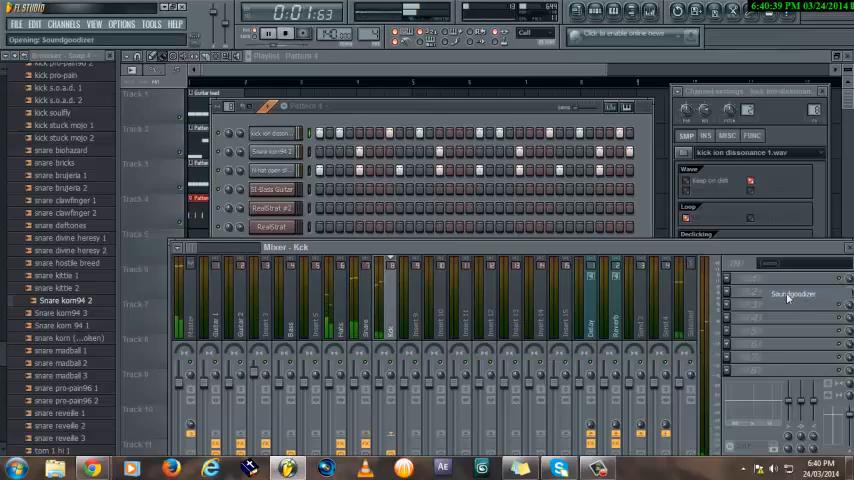
left_click(792, 294)
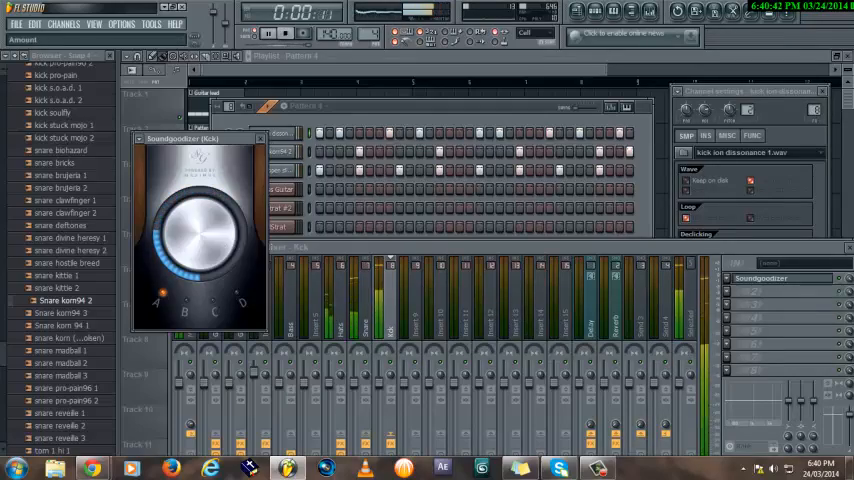